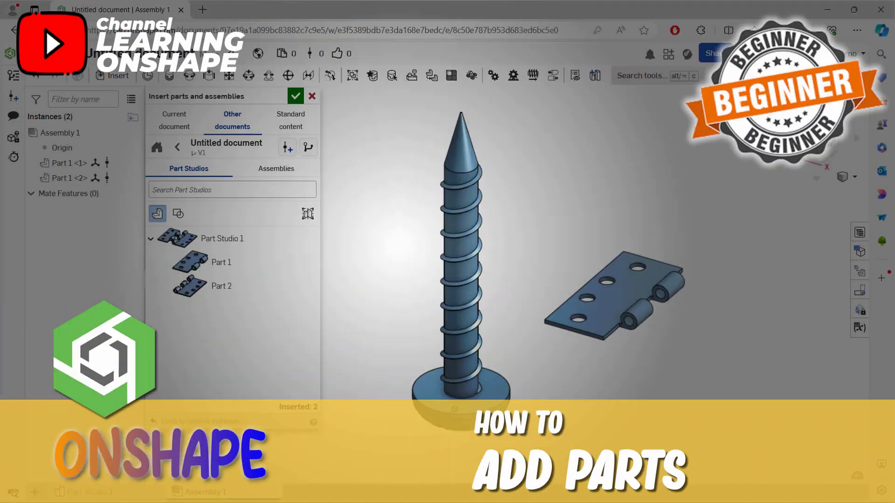
# Open Assembly 1 and browse insertable parts from other documents by category
pyautogui.click(89, 491)
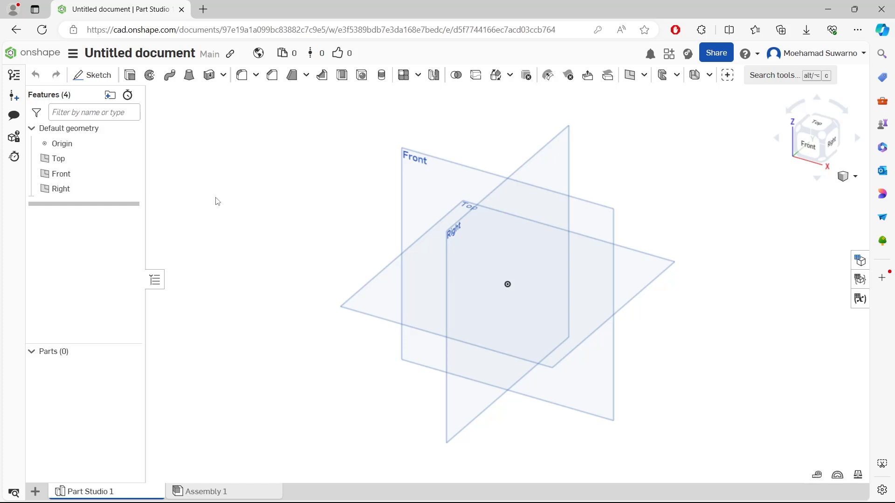
pyautogui.moveTo(493, 246)
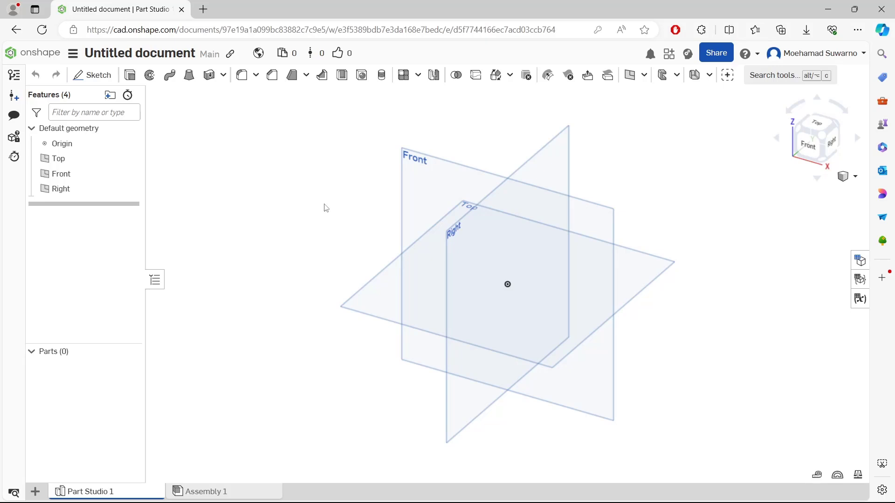
pyautogui.moveTo(305, 227)
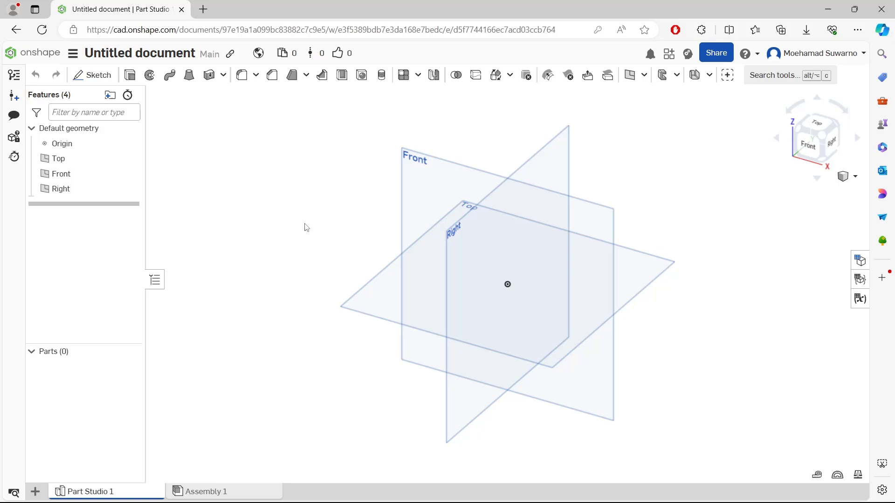
pyautogui.moveTo(205, 491)
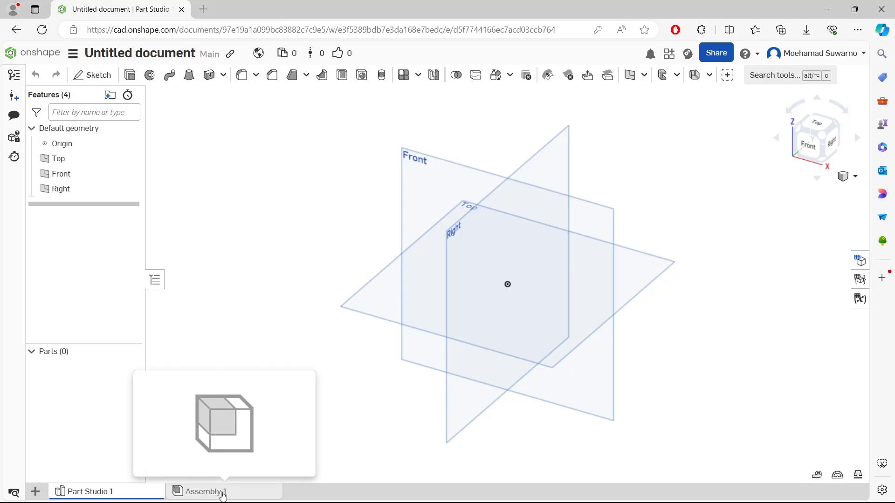
pyautogui.click(205, 491)
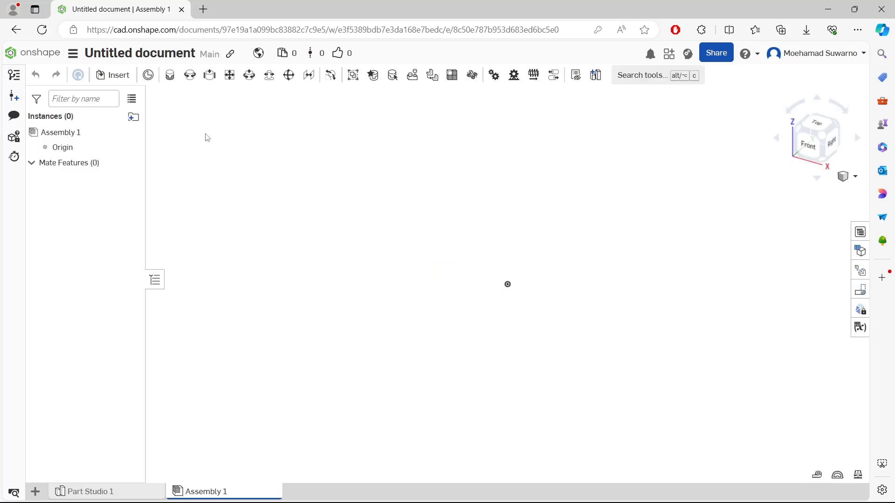
pyautogui.click(117, 74)
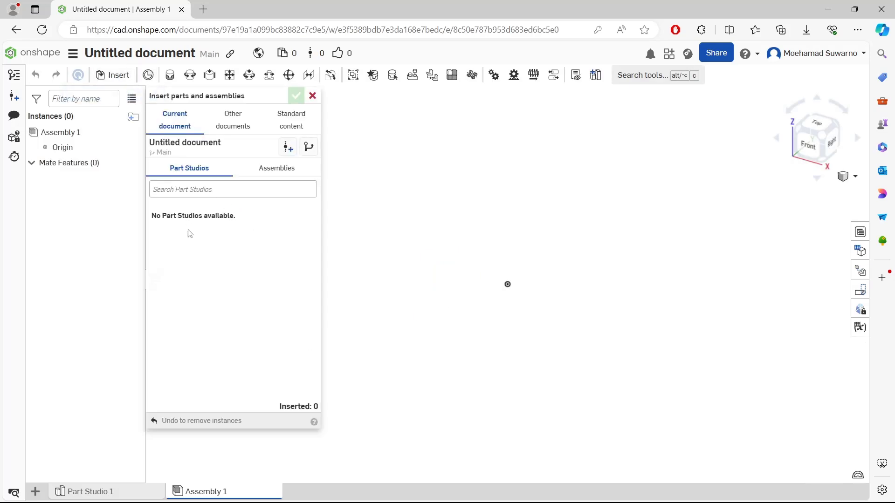
pyautogui.moveTo(190, 138)
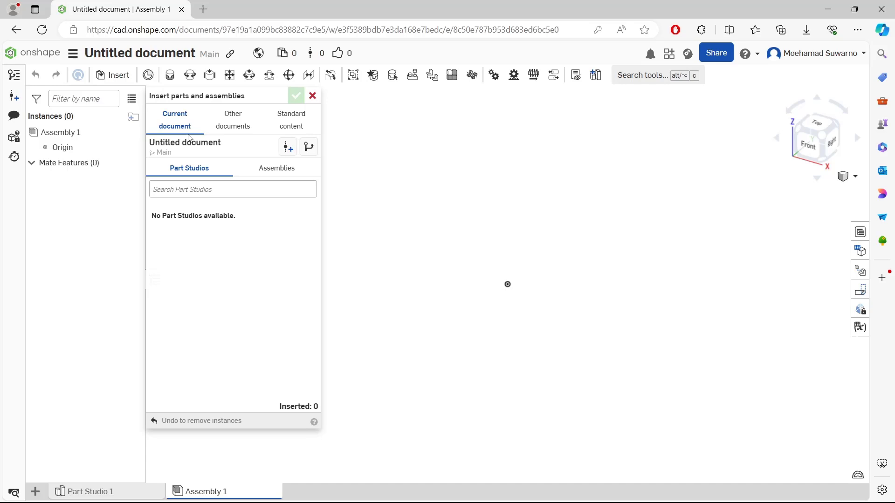
pyautogui.moveTo(236, 236)
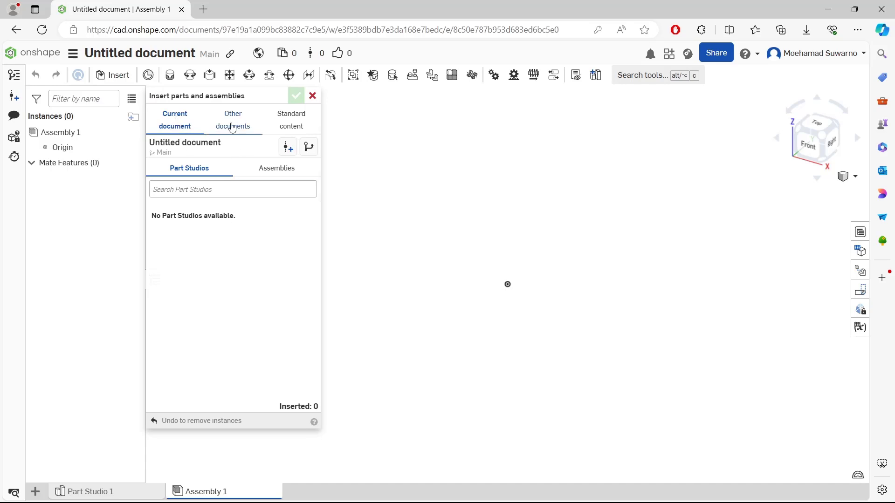
pyautogui.click(232, 120)
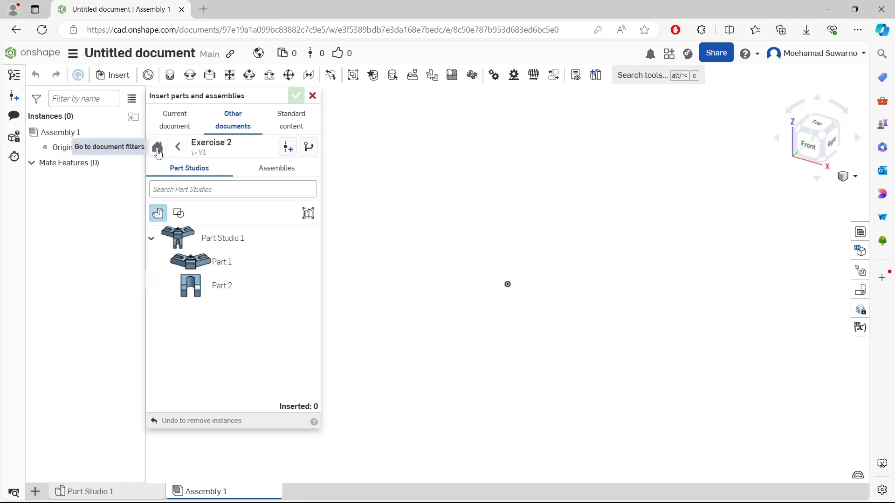
pyautogui.click(158, 147)
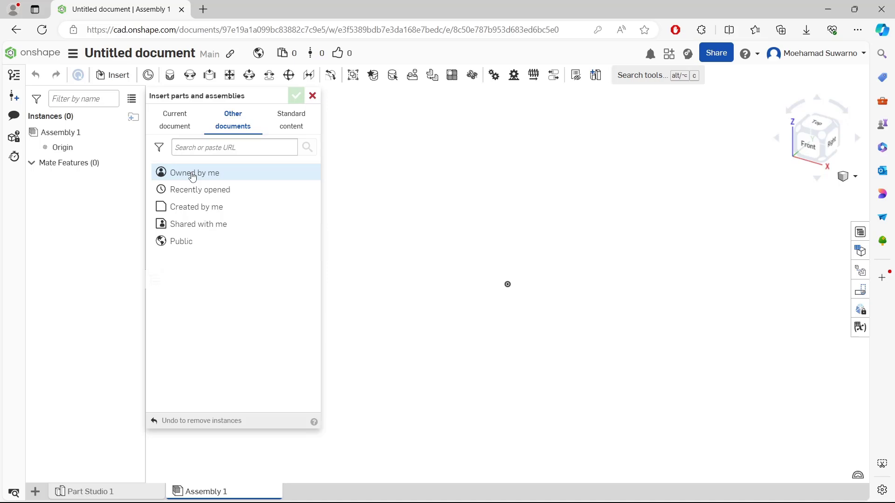
# Open the untitled screw document from Owned by me in the insert panel
pyautogui.click(194, 172)
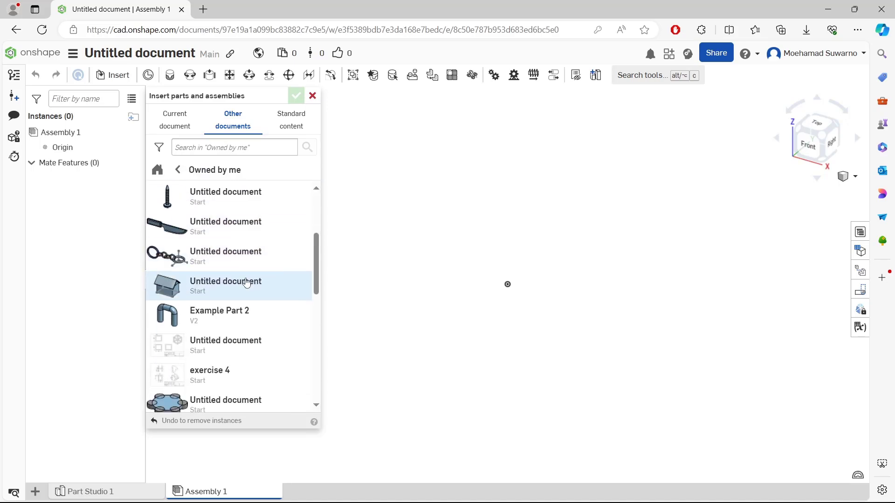
pyautogui.scroll(3)
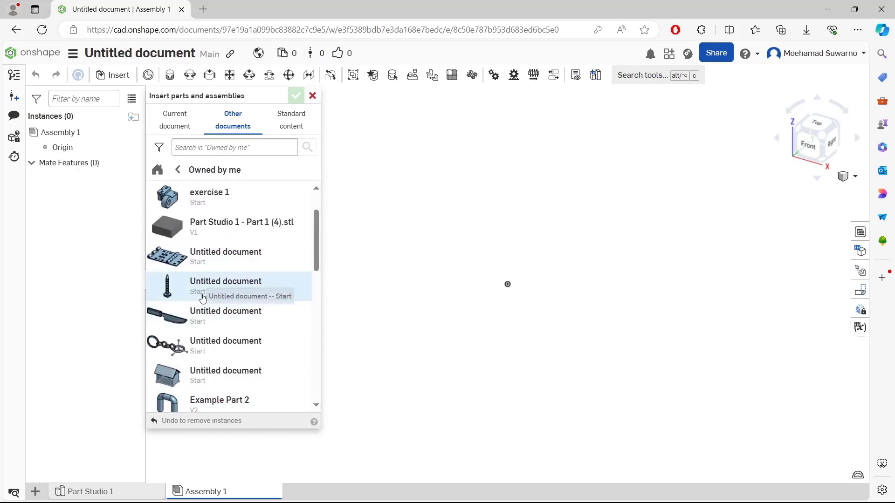
pyautogui.moveTo(209, 288)
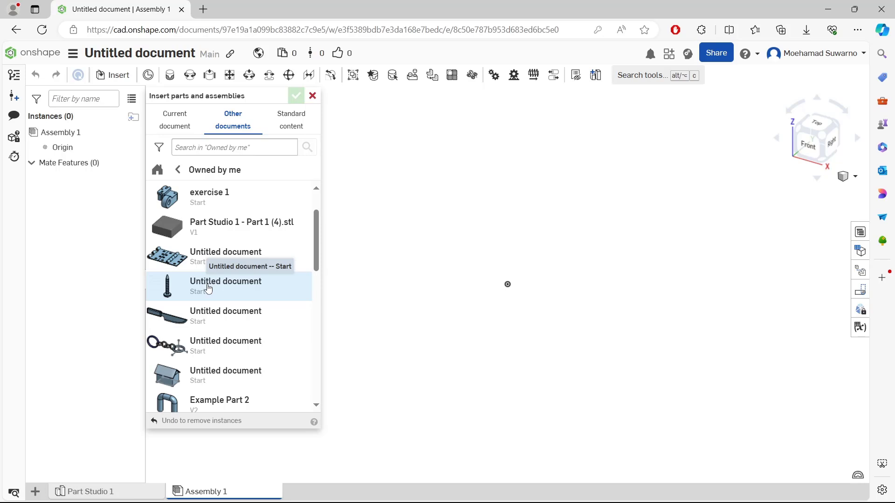
pyautogui.click(226, 285)
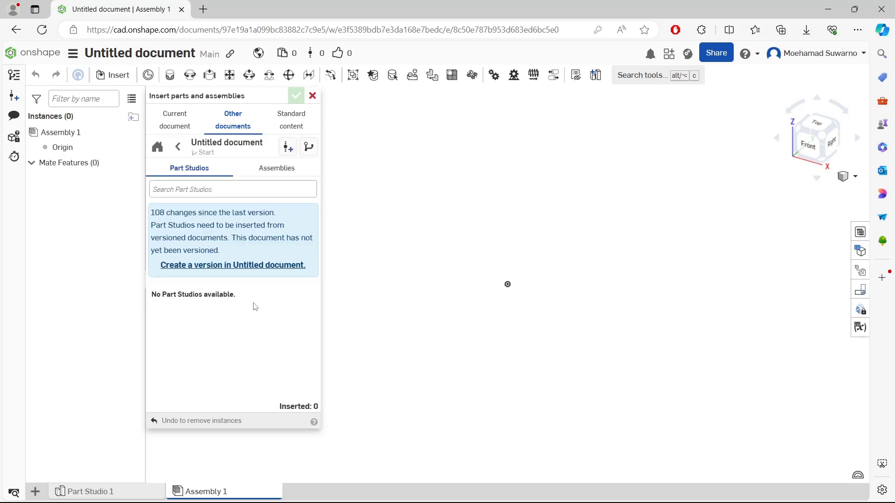
pyautogui.moveTo(204, 273)
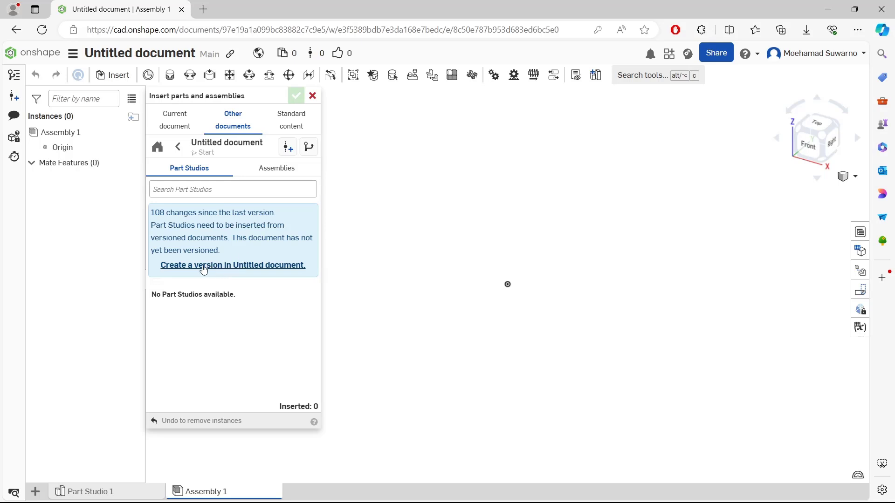
# Create version V1 of the untitled screw document
pyautogui.click(232, 264)
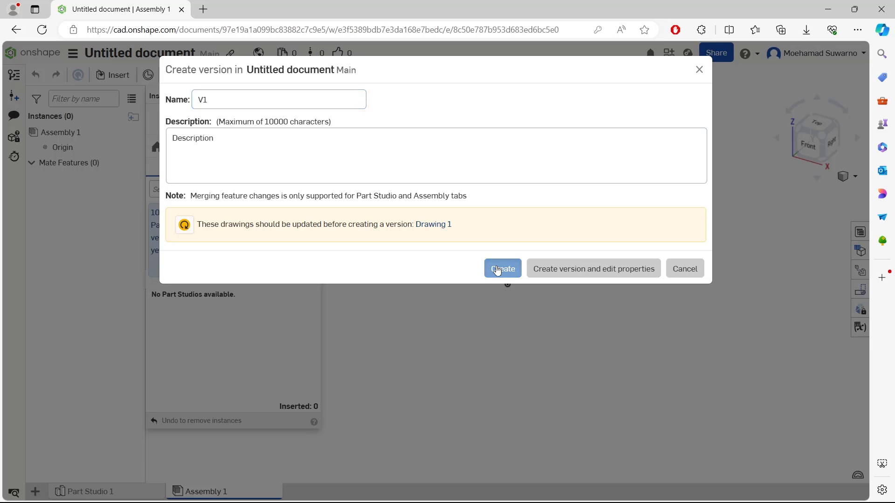
pyautogui.click(501, 269)
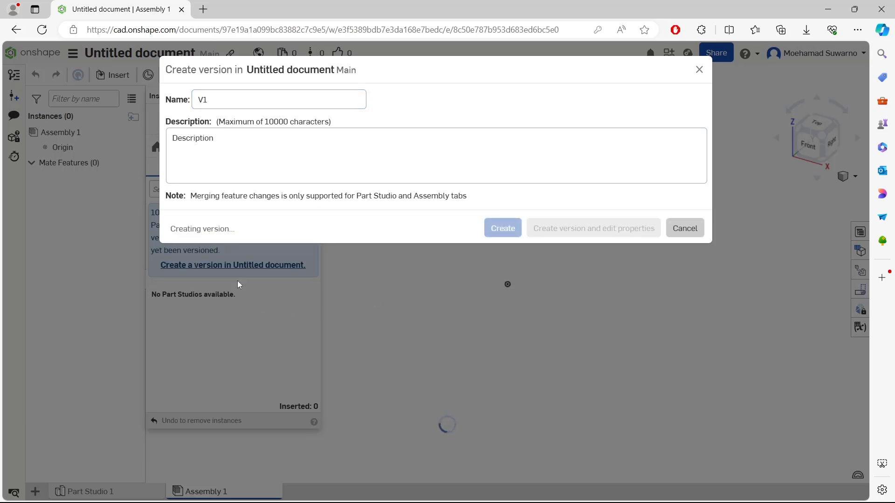
pyautogui.moveTo(432, 234)
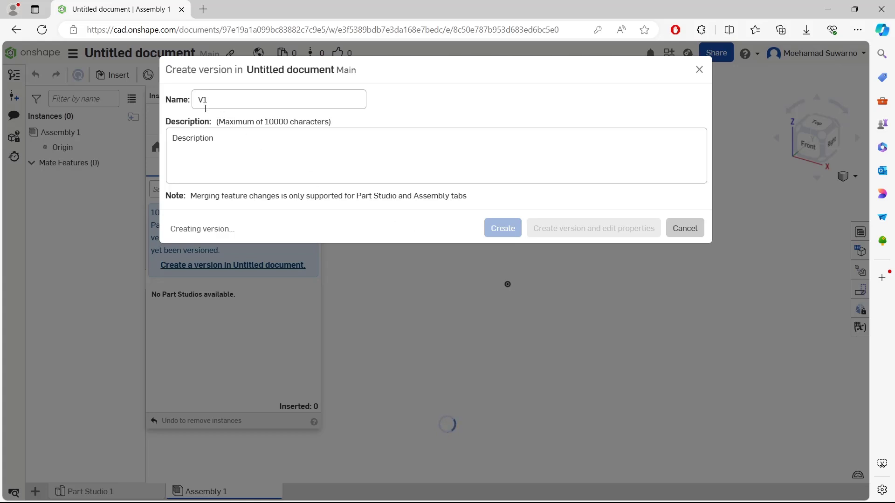
pyautogui.click(501, 227)
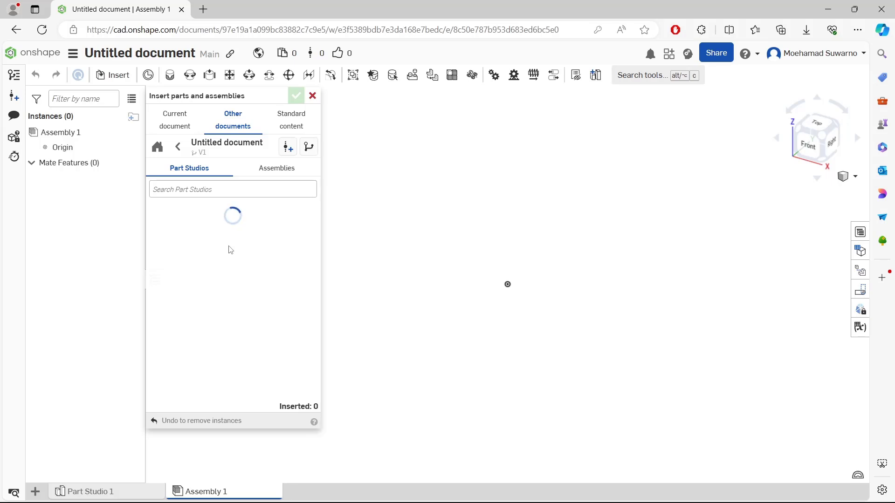
pyautogui.moveTo(231, 254)
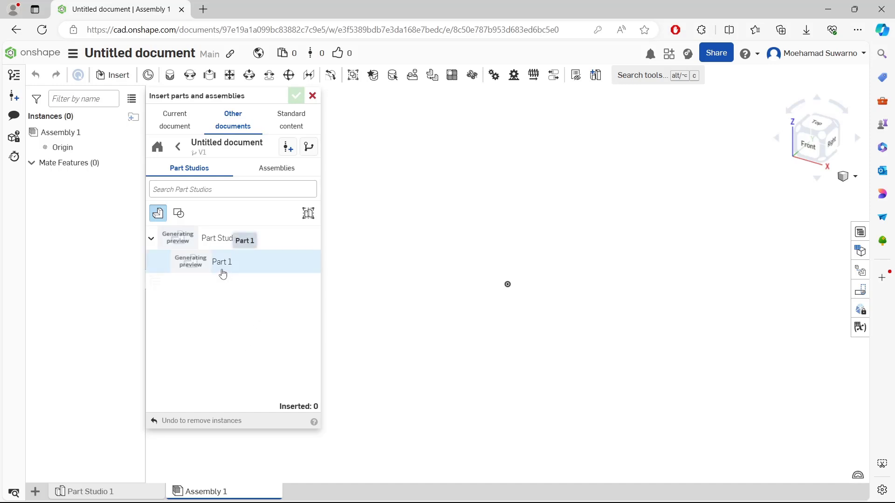
pyautogui.moveTo(224, 265)
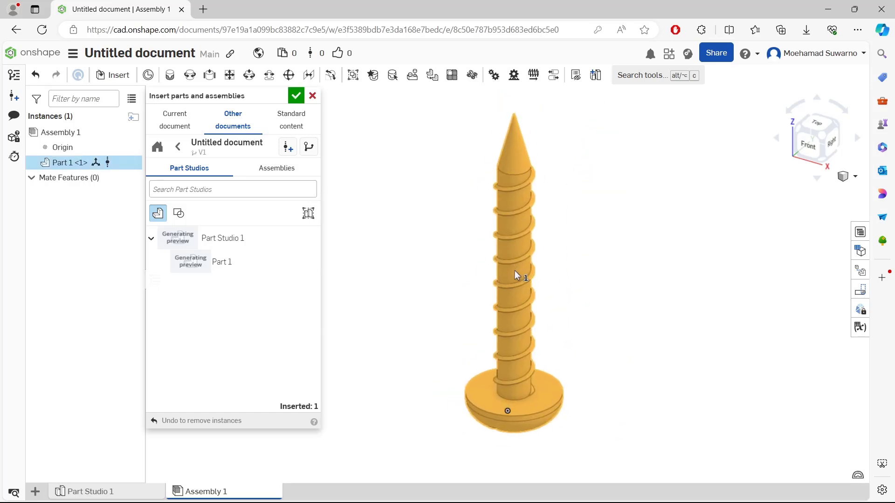
# Deselect the inserted screw Part 1 and return to the document sources list
pyautogui.click(419, 332)
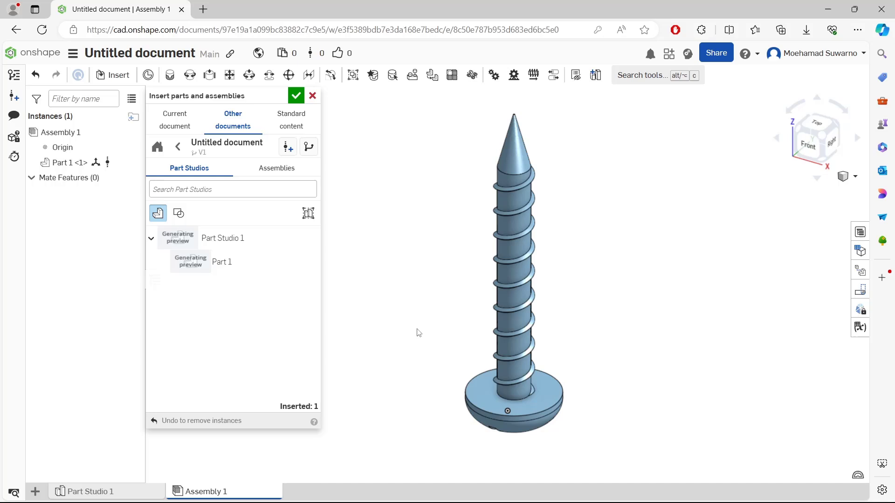
pyautogui.moveTo(158, 147)
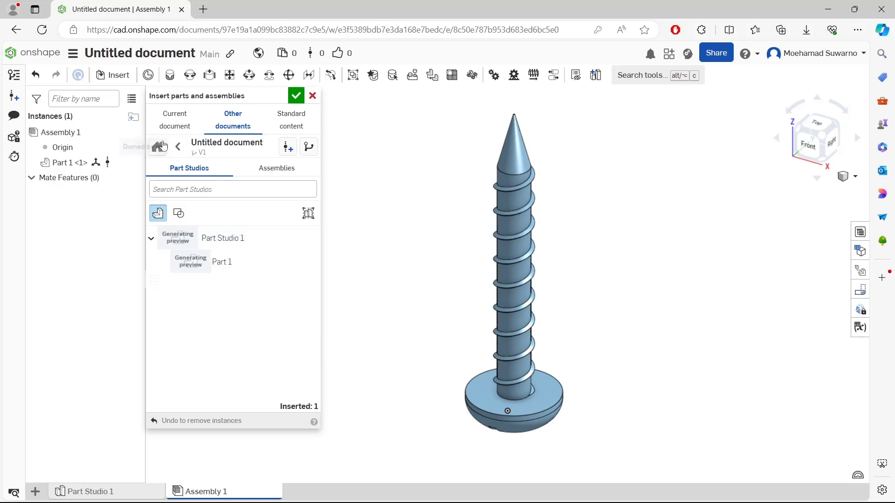
pyautogui.click(159, 147)
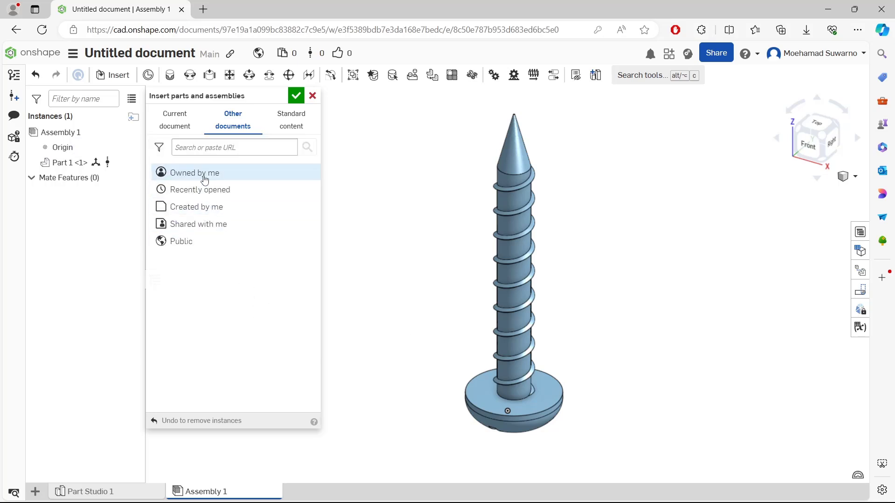
# Open the untitled hinge document from Owned by me
pyautogui.click(194, 173)
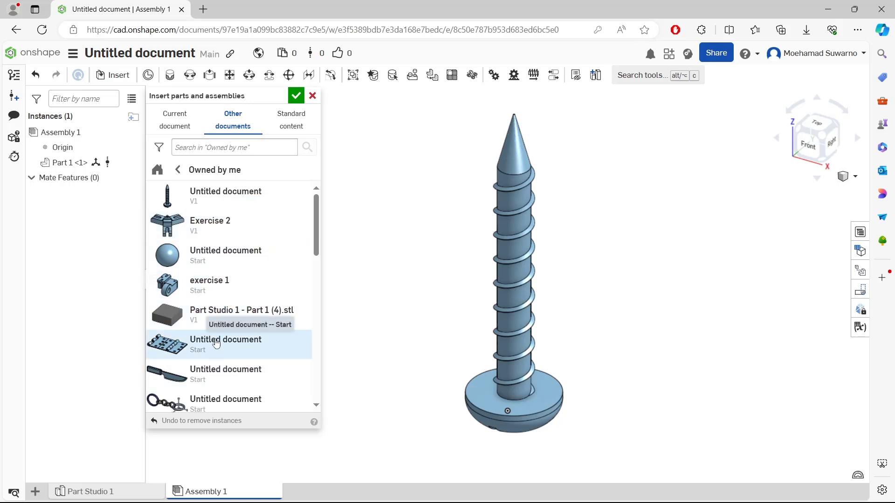
pyautogui.click(225, 343)
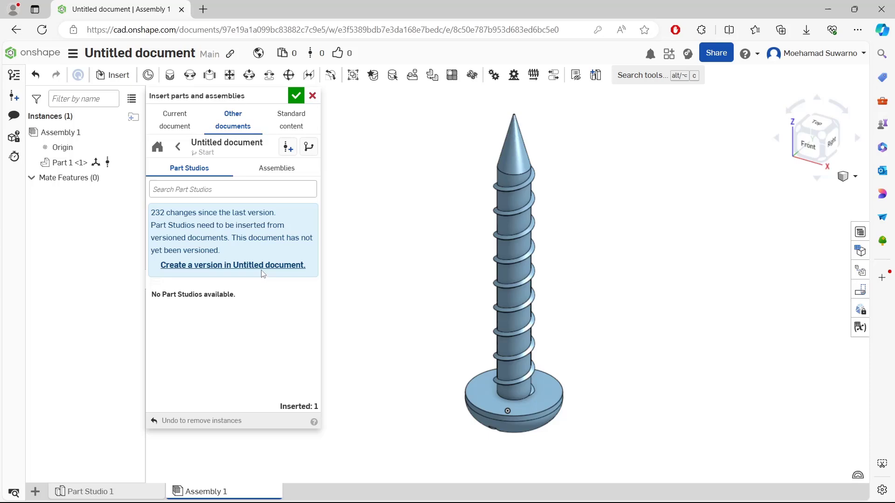
# Create version V1 of the untitled hinge document
pyautogui.click(233, 265)
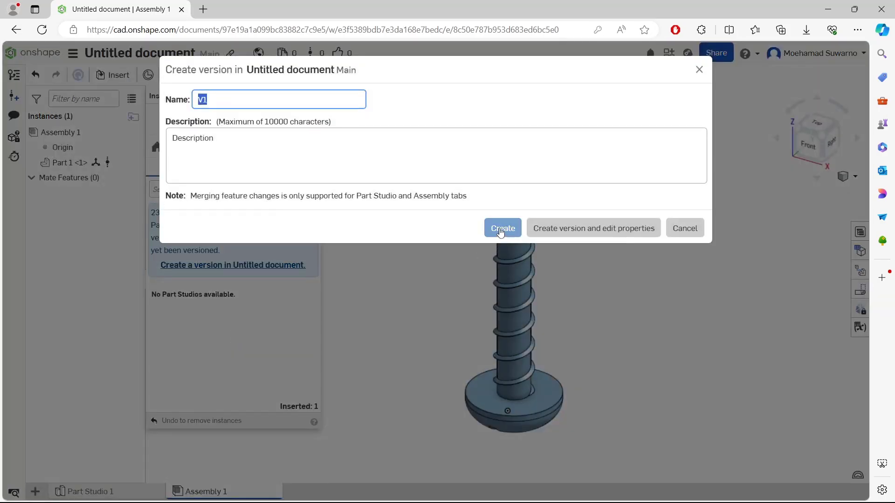
pyautogui.click(501, 228)
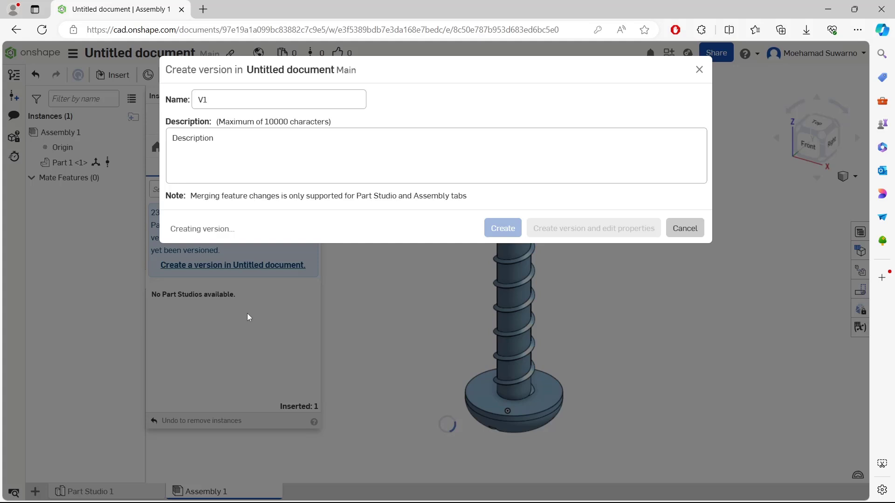
pyautogui.moveTo(252, 322)
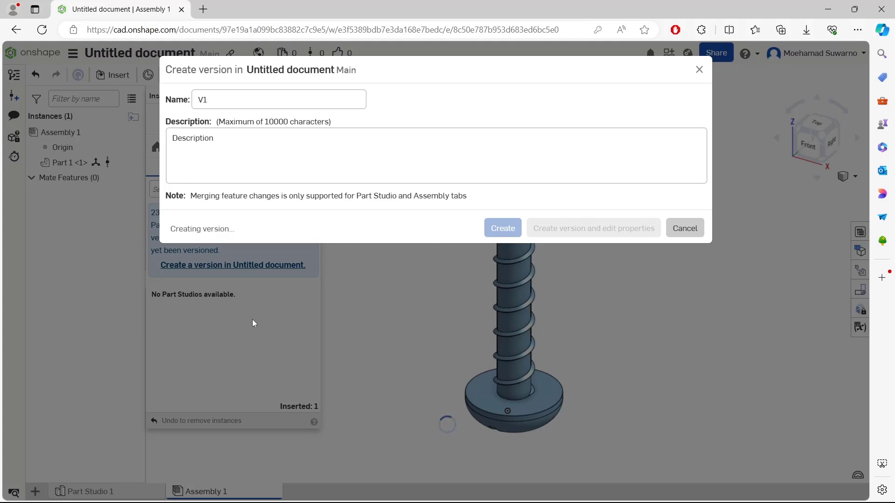
pyautogui.click(501, 228)
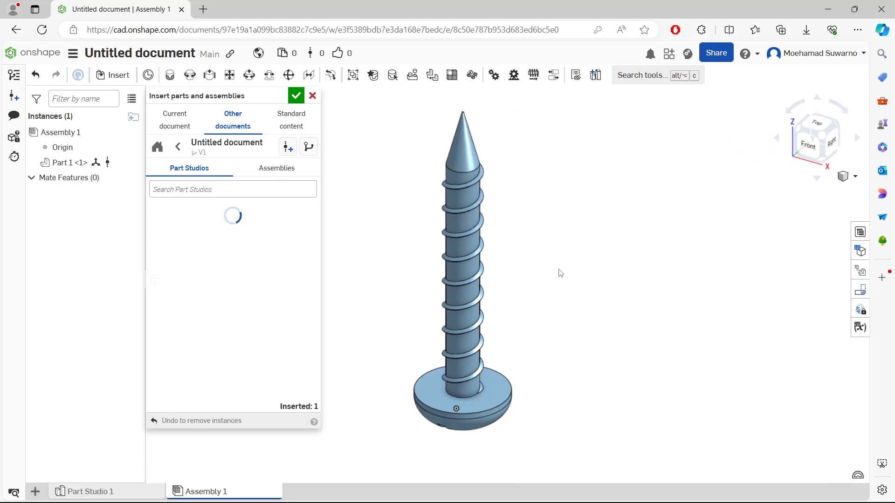
# Insert hinge Part Studio 1 from version V1 into Assembly 1
pyautogui.click(221, 261)
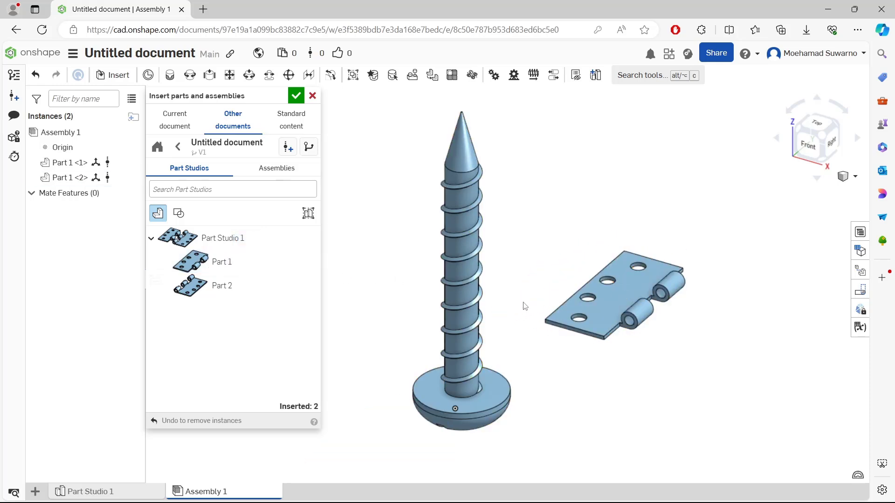
pyautogui.moveTo(531, 224)
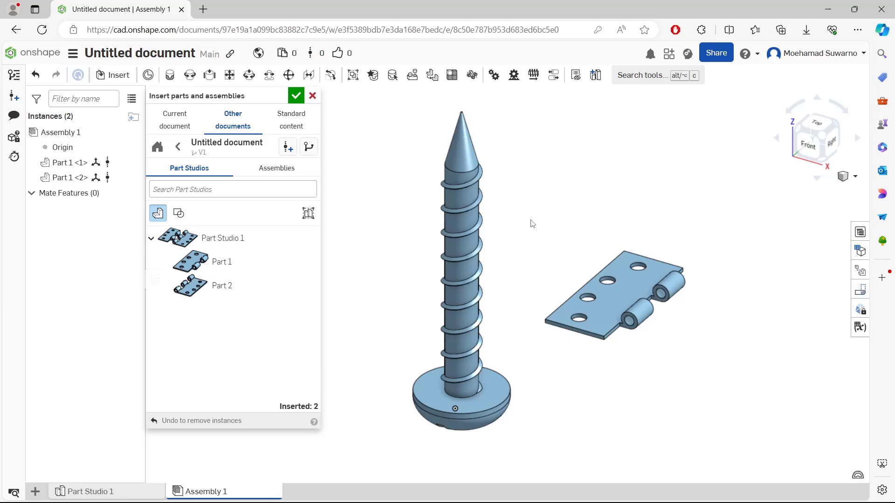